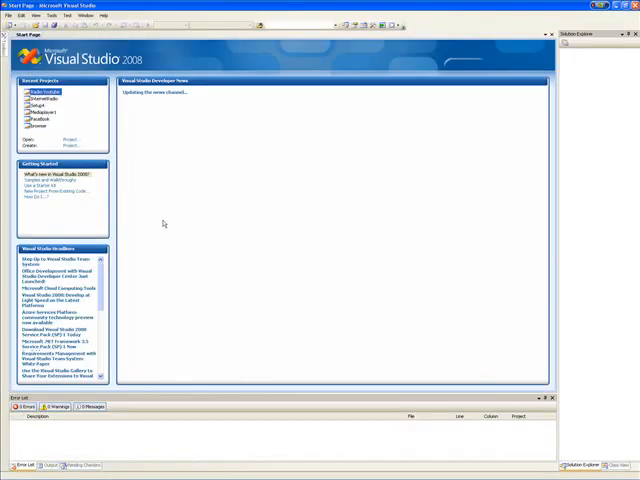
- Open the File menu on the Visual Studio Start Page
{"action": "left_click", "coordinate": [11, 20]}
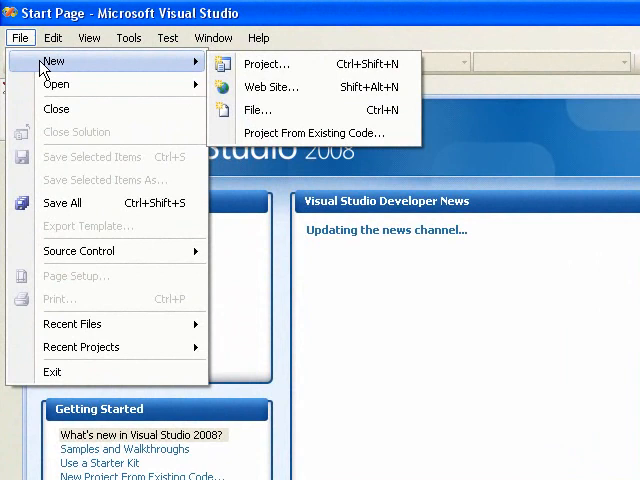
- Create a Visual Basic Windows Forms Application project named RR
{"action": "left_click", "coordinate": [267, 64]}
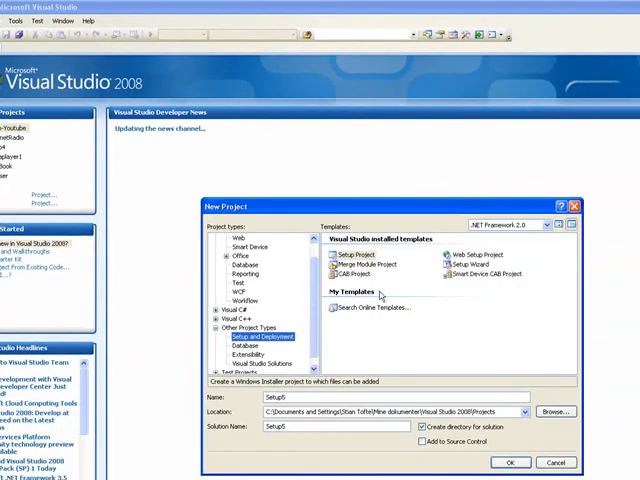
{"action": "left_click", "coordinate": [236, 240]}
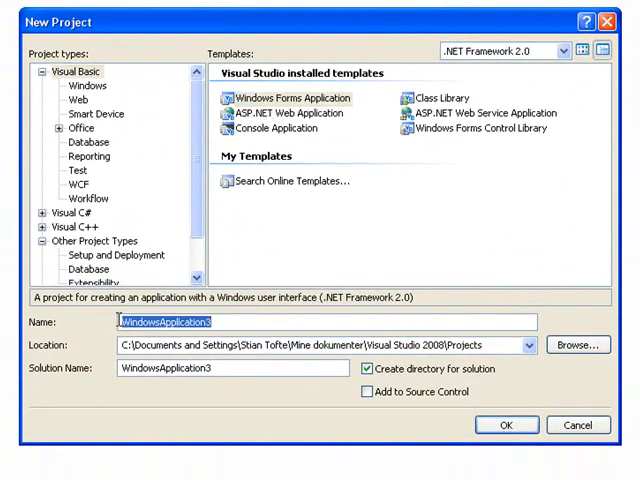
{"action": "type", "text": "RR"}
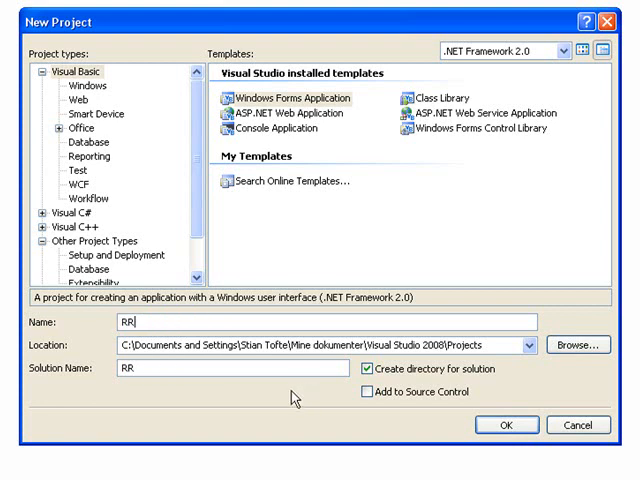
{"action": "left_click", "coordinate": [506, 424]}
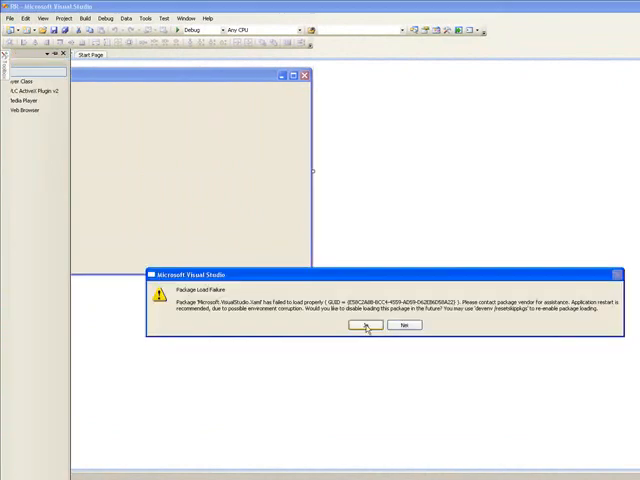
- Dismiss the Package Load Failure warning dialog
{"action": "left_click", "coordinate": [365, 325]}
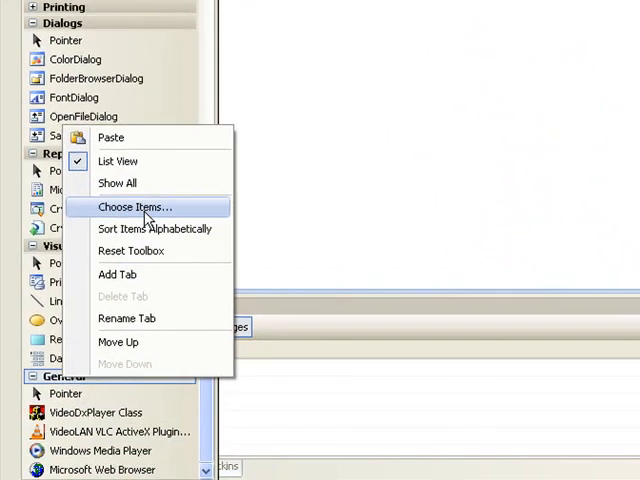
- Add the Windows Media Player component from the COM Components list to the Toolbox
{"action": "left_click", "coordinate": [135, 207]}
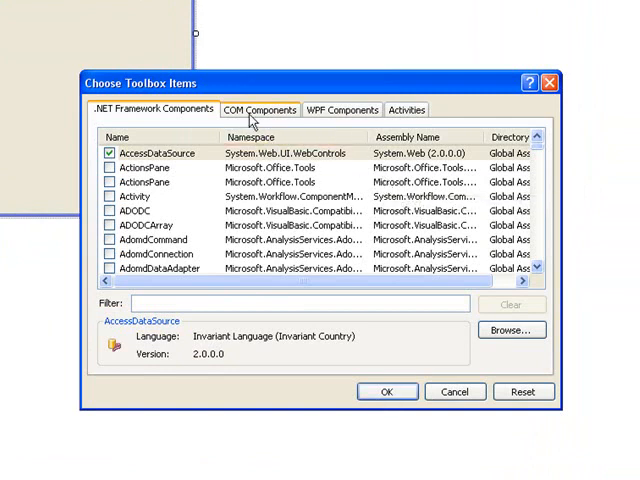
{"action": "left_click", "coordinate": [259, 109]}
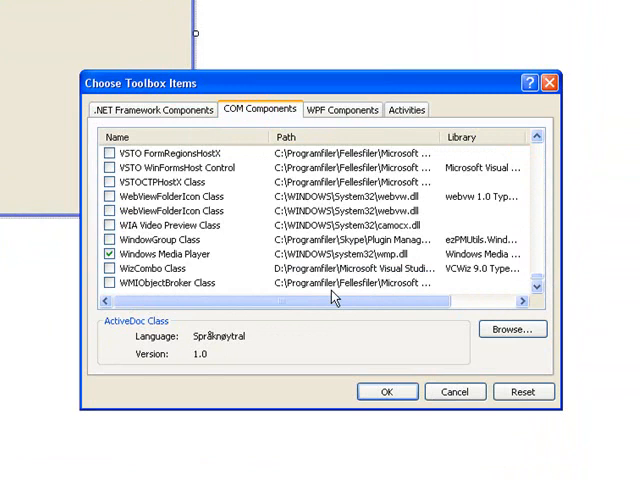
{"action": "left_click", "coordinate": [160, 253]}
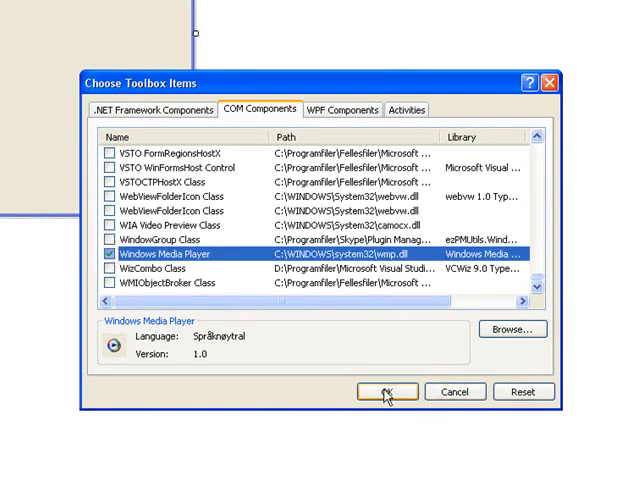
{"action": "left_click", "coordinate": [384, 391]}
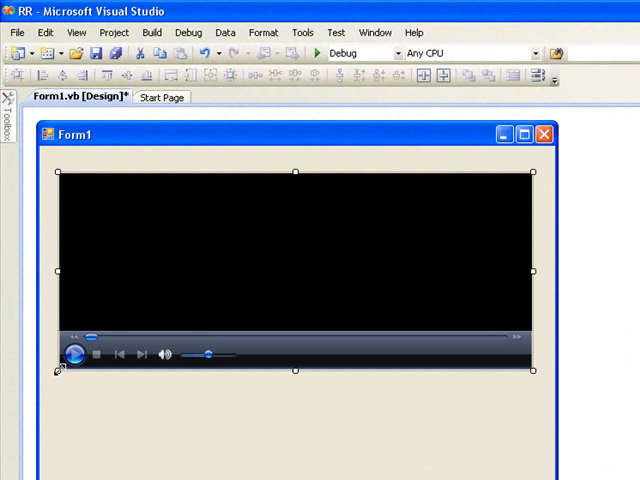
{"action": "mouse_move", "coordinate": [58, 270]}
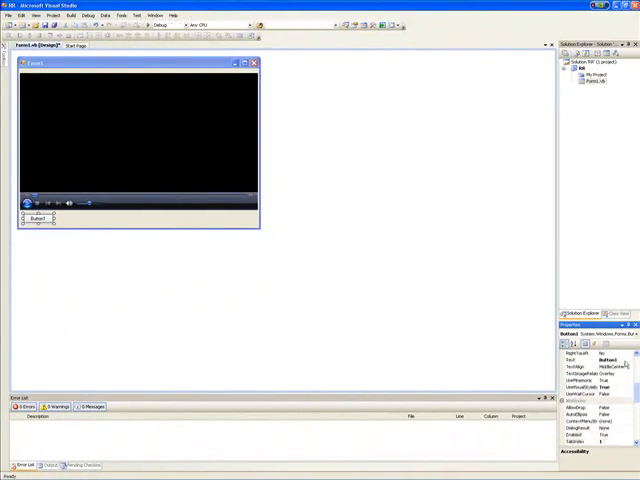
- Caption Button1 'Play' and open its click handler
{"action": "left_click", "coordinate": [573, 358]}
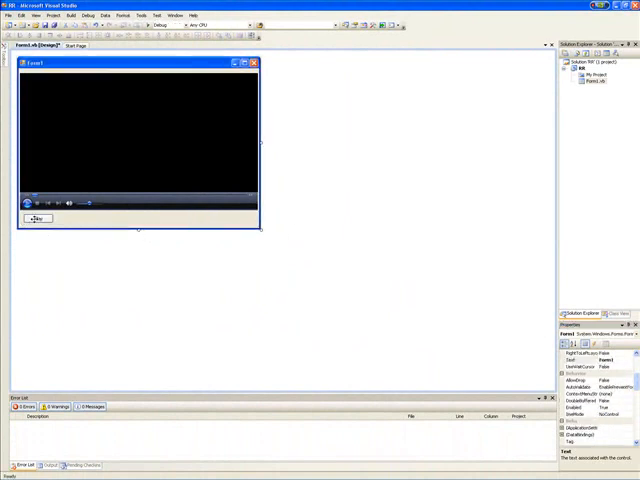
{"action": "left_click", "coordinate": [38, 219]}
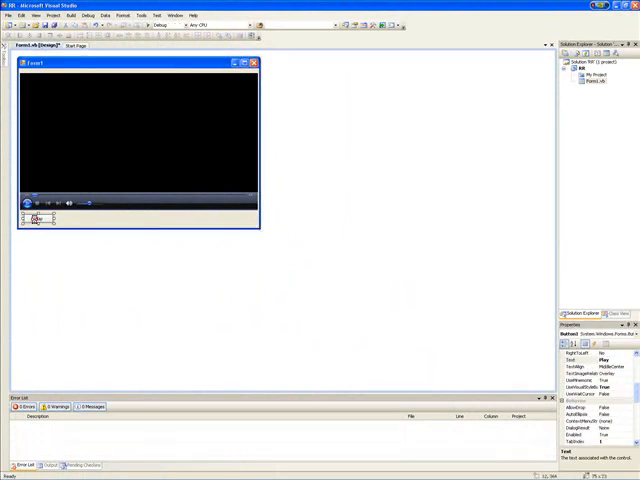
{"action": "double_click", "coordinate": [38, 218]}
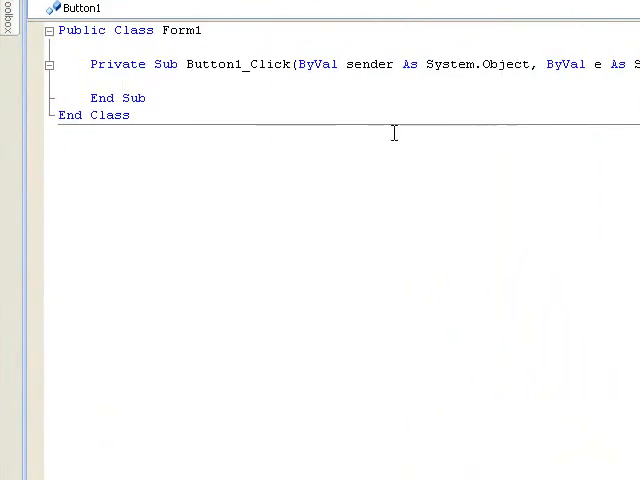
- Start typing AxWindowsMediaPlayer1 and insert its URL property via IntelliSense
{"action": "type", "text": "ax"}
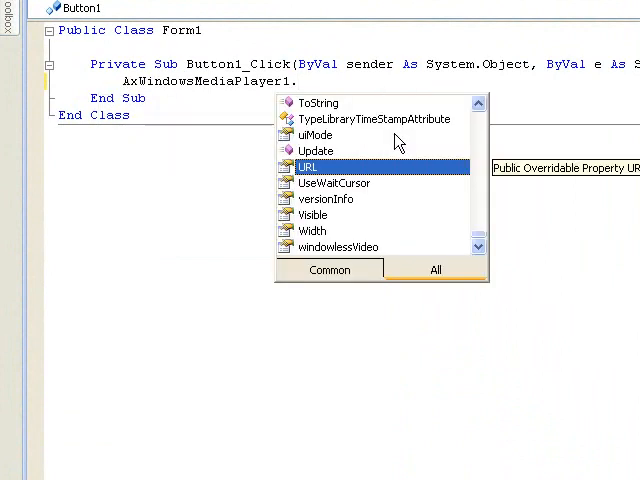
{"action": "double_click", "coordinate": [306, 166]}
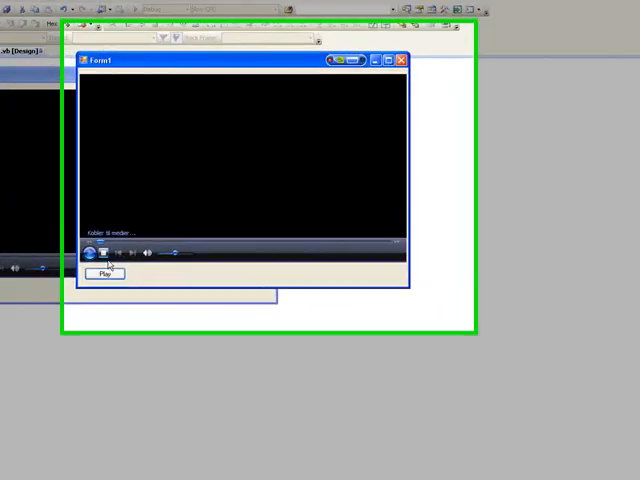
- Click Play in the running RR app to stream the radio, then close it
{"action": "left_click", "coordinate": [105, 273]}
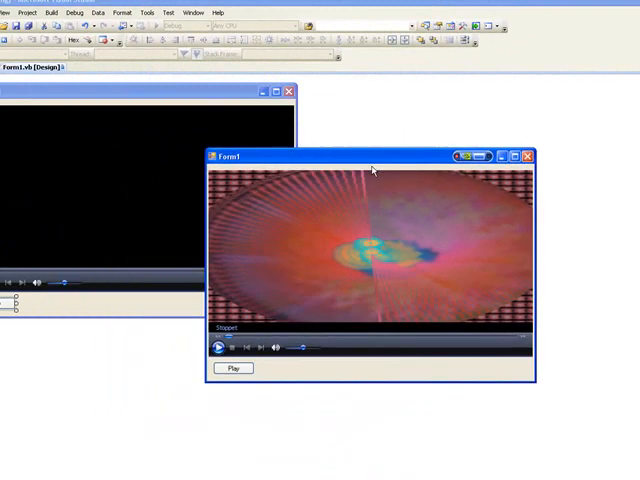
{"action": "left_click", "coordinate": [527, 155]}
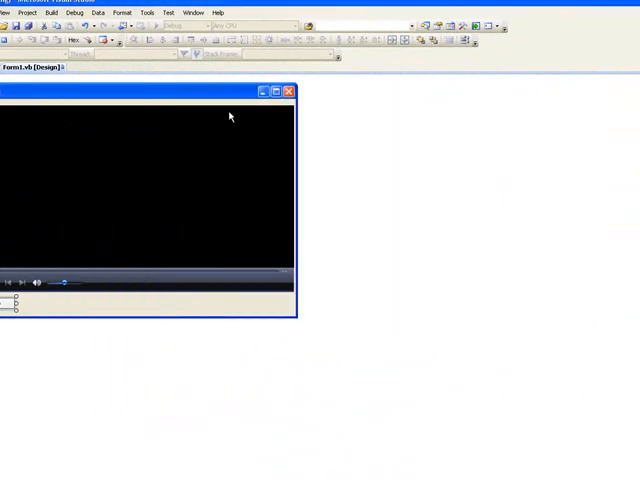